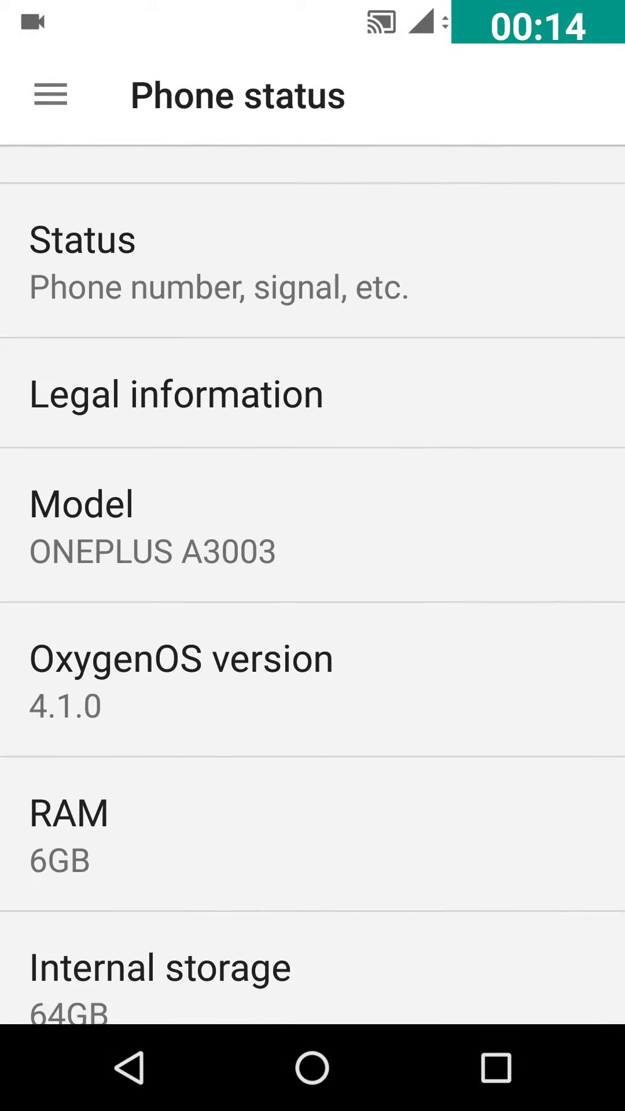
Step: Review OxygenOS 4.1.0, Android 7.1.1 and the March 1, 2017 patch in About phone, then go Home
{"action": "scroll", "scroll_direction": "up", "scroll_amount": 3}
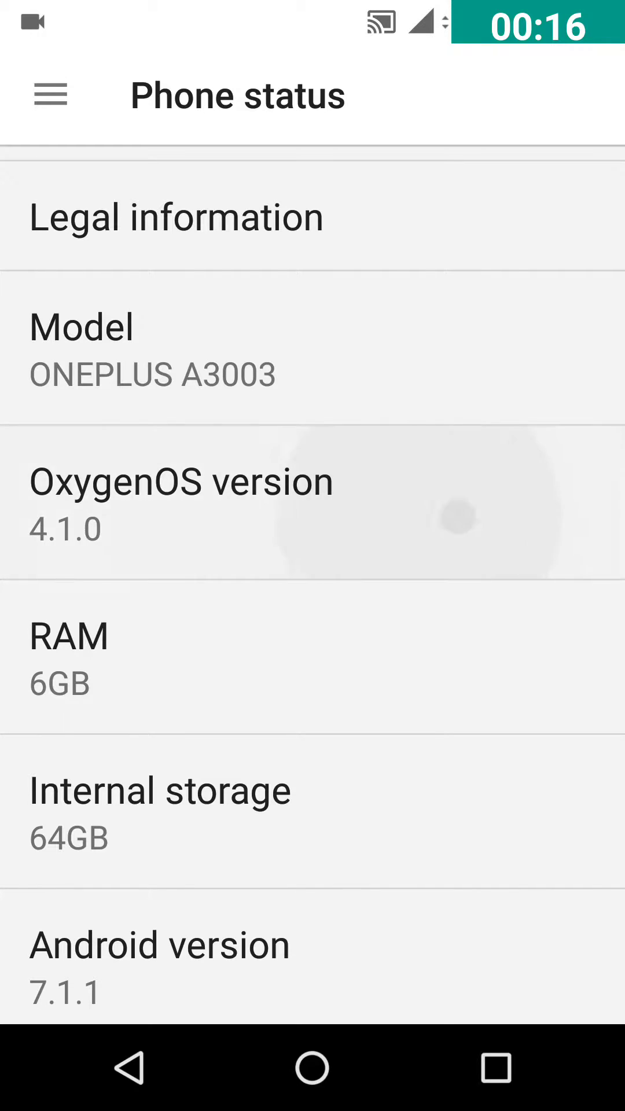
{"action": "scroll", "scroll_direction": "down", "scroll_amount": 3}
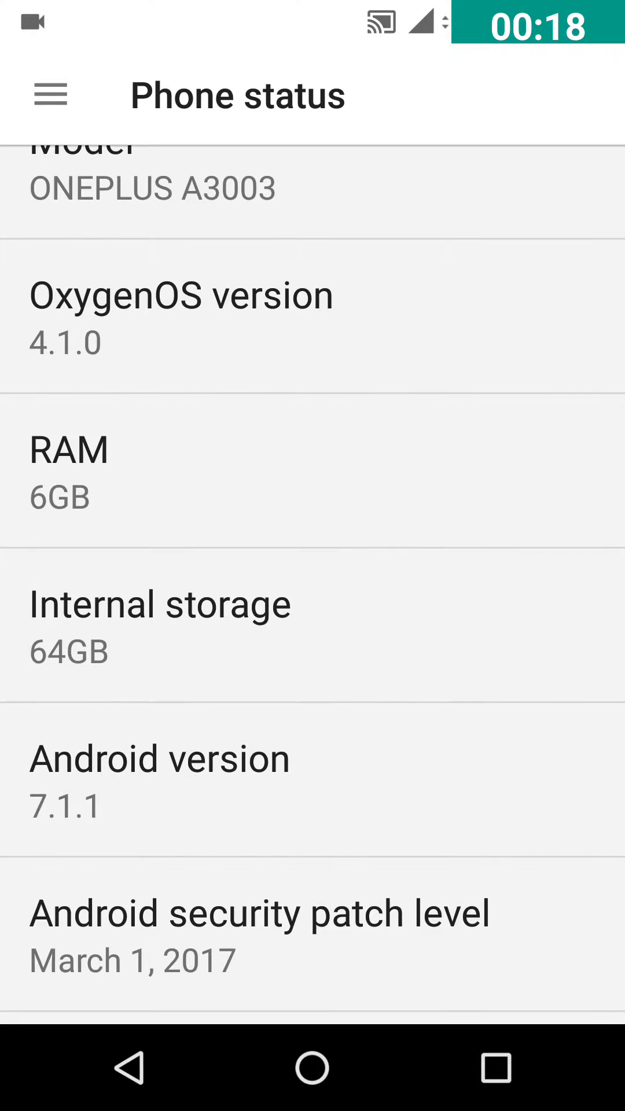
{"action": "scroll", "scroll_direction": "down", "scroll_amount": 3}
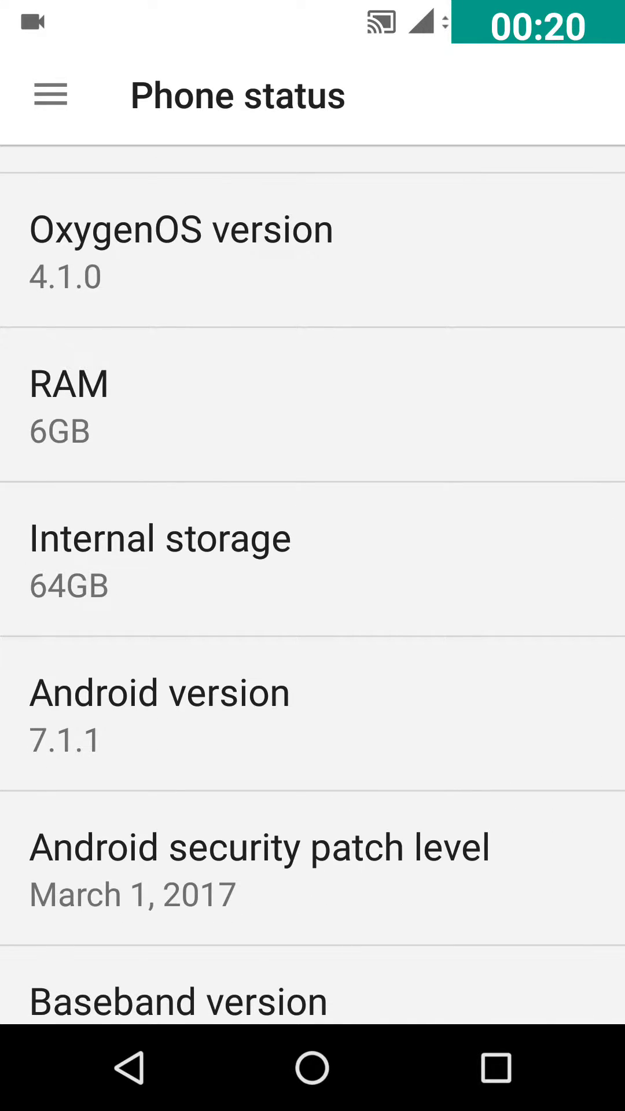
{"action": "left_click", "coordinate": [311, 1069]}
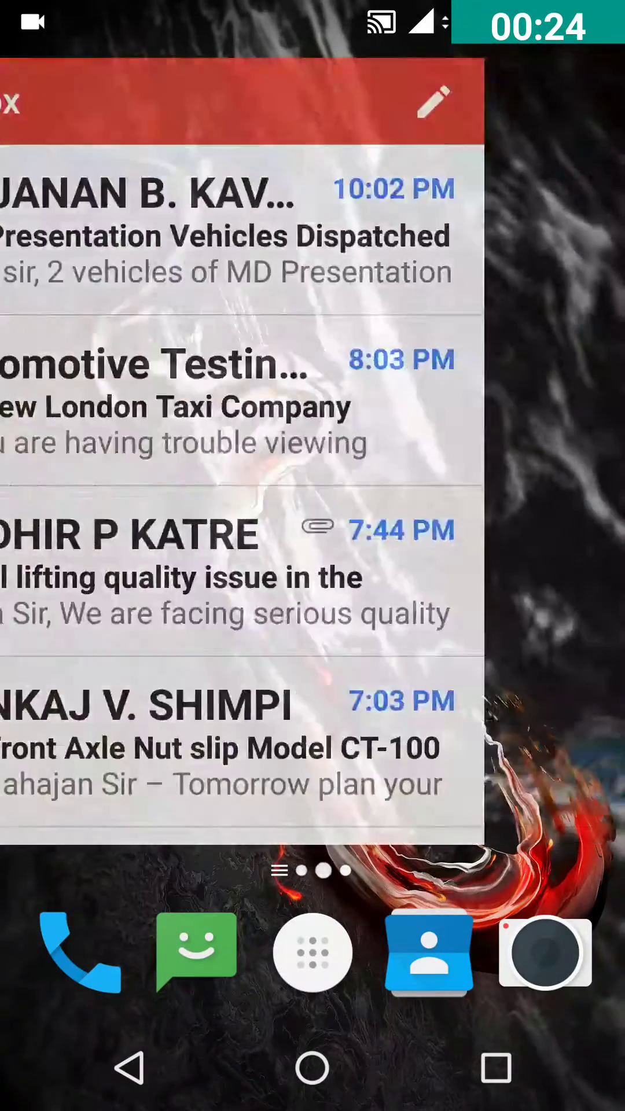
Step: Launch CM QuickPic from the app drawer to its Camera, Screenshots and Download albums
{"action": "left_click", "coordinate": [311, 951]}
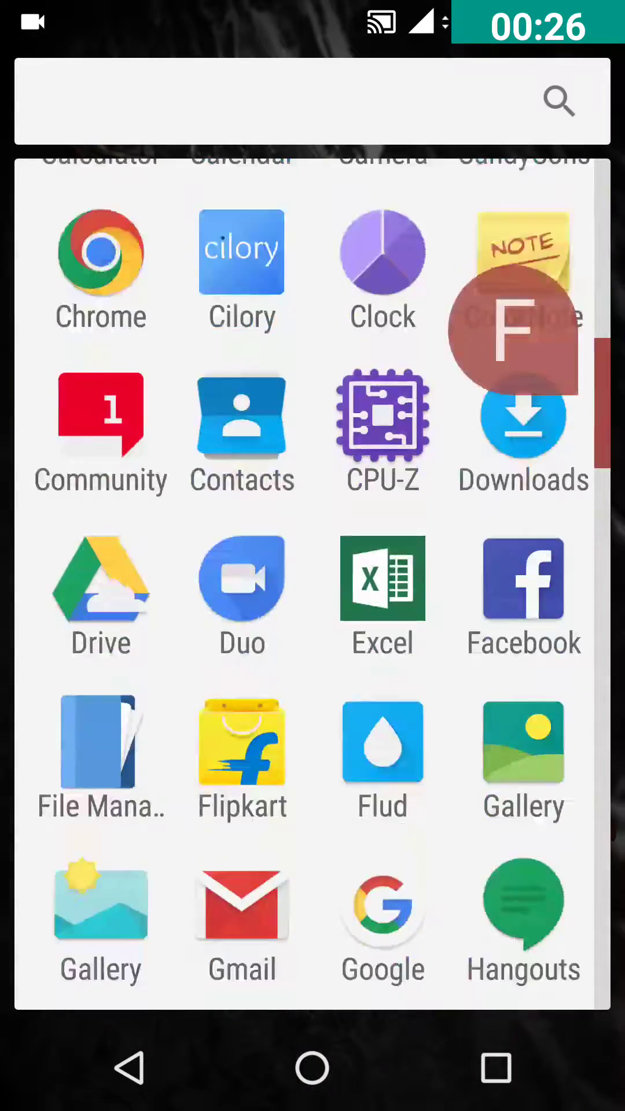
{"action": "scroll", "scroll_direction": "down", "scroll_amount": 3}
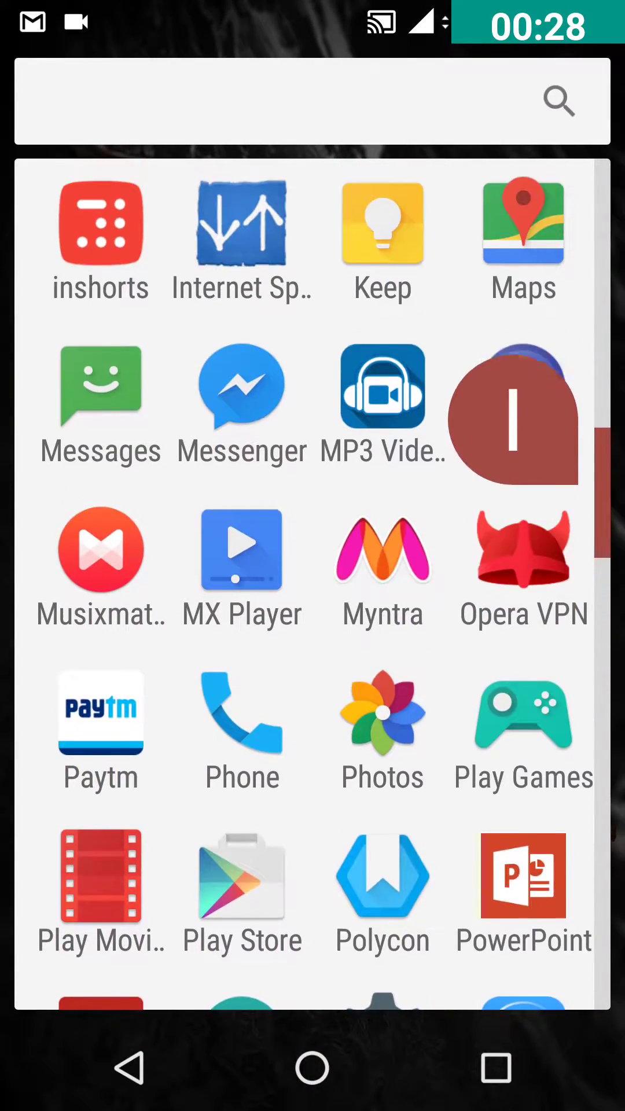
{"action": "scroll", "scroll_direction": "up", "scroll_amount": 3}
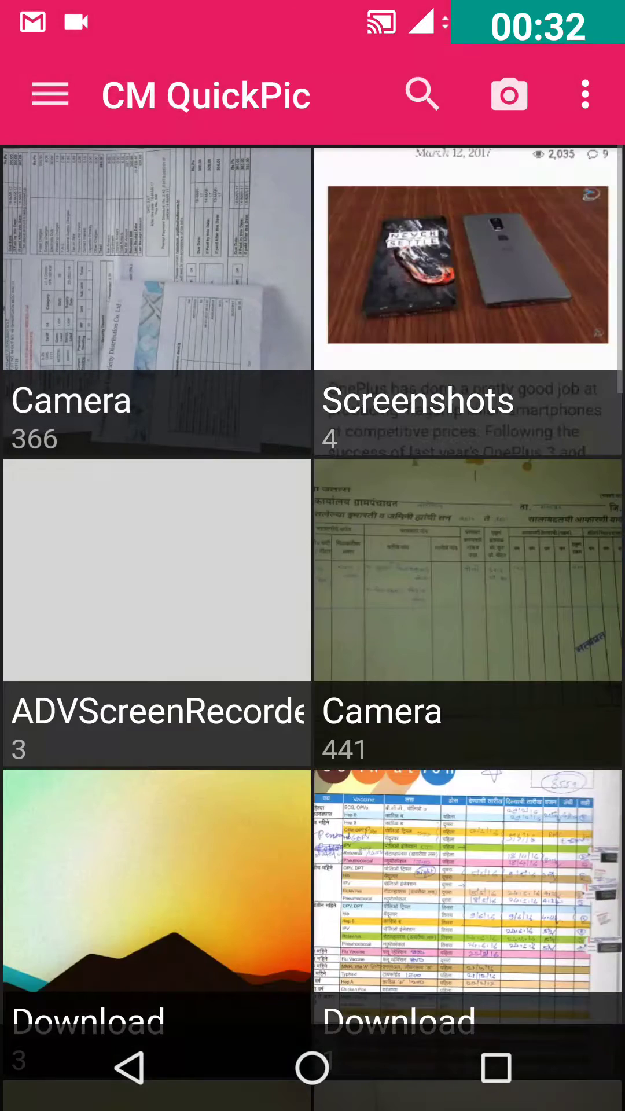
{"action": "left_click", "coordinate": [466, 259]}
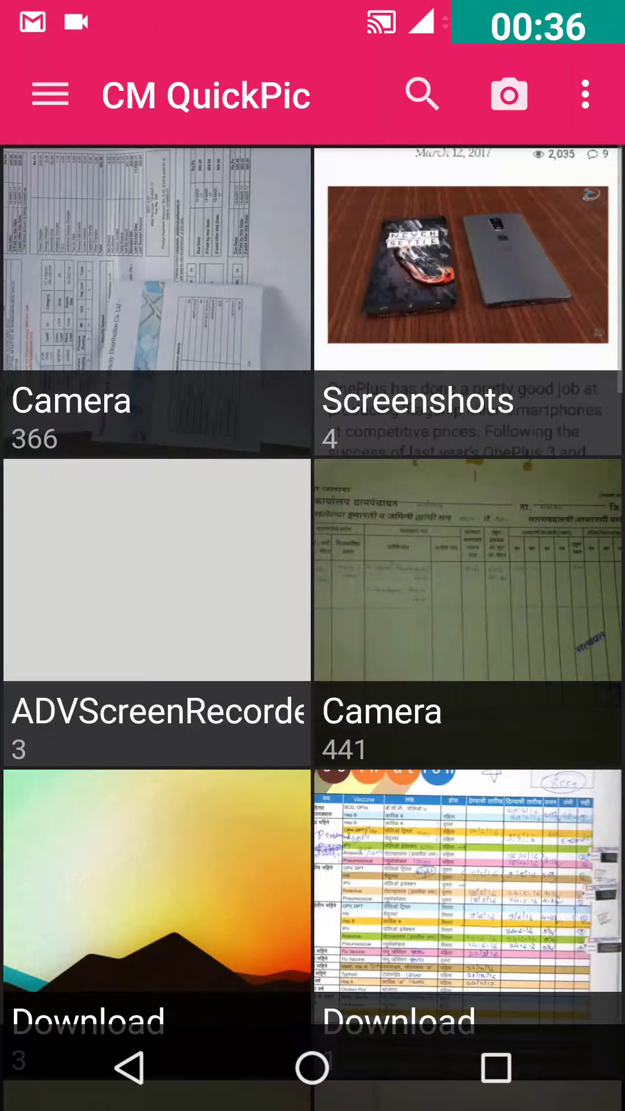
{"action": "left_click", "coordinate": [468, 260]}
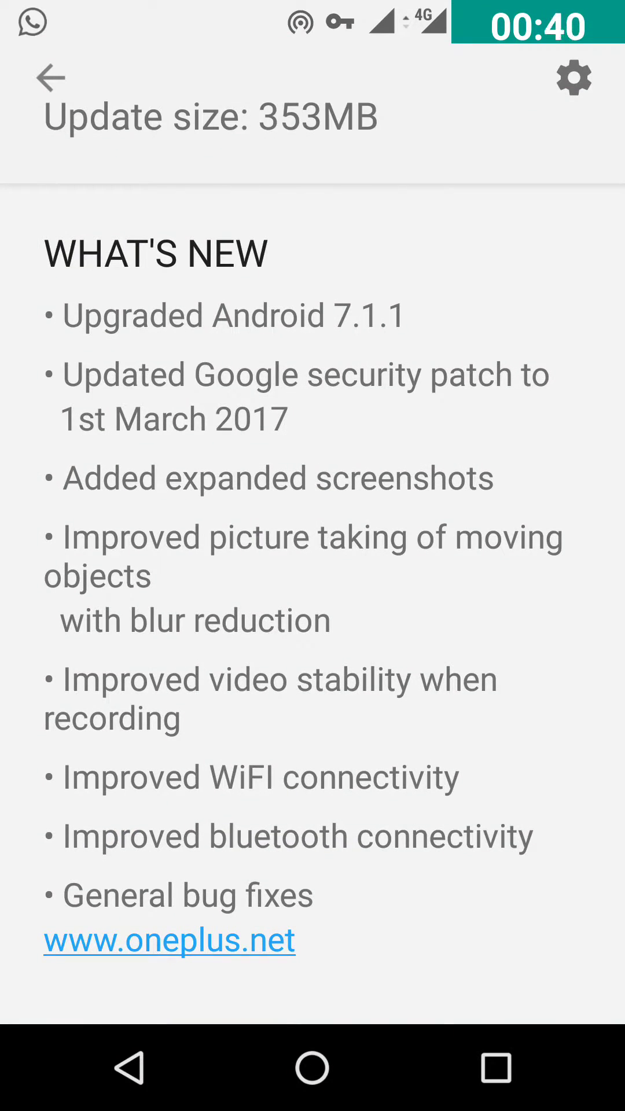
Step: Scroll the update notes to the What's New section listing Android 7.1.1 and expanded screenshots
{"action": "scroll", "scroll_direction": "up", "scroll_amount": 3}
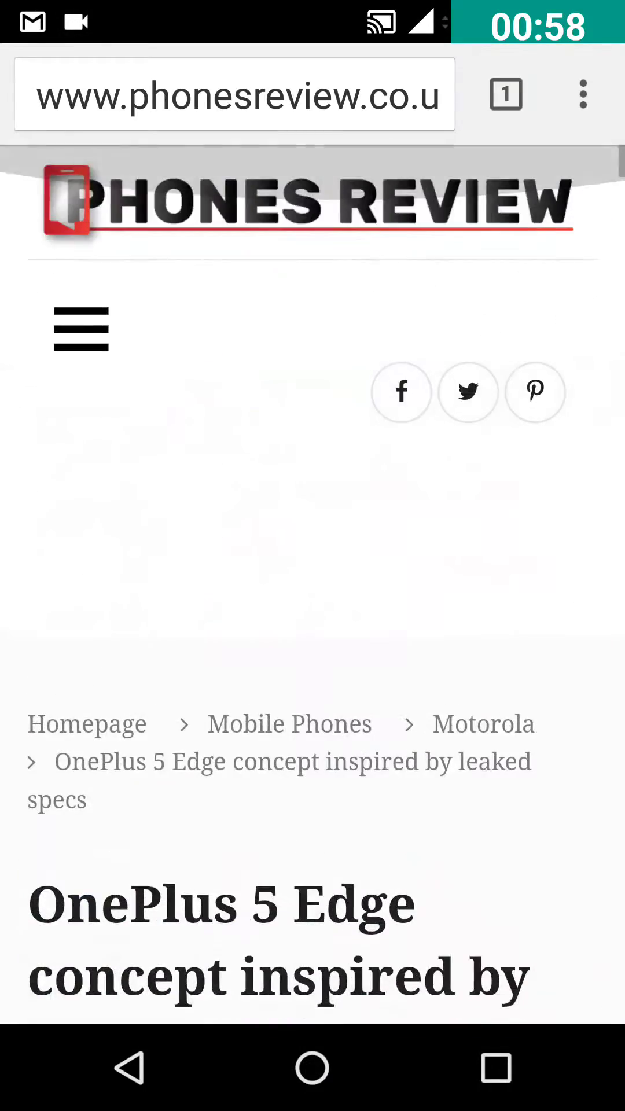
Step: Let the expanded screenshot auto-scroll the OnePlus 5 Edge article, then stop and save it
{"action": "scroll", "scroll_direction": "down", "scroll_amount": 3}
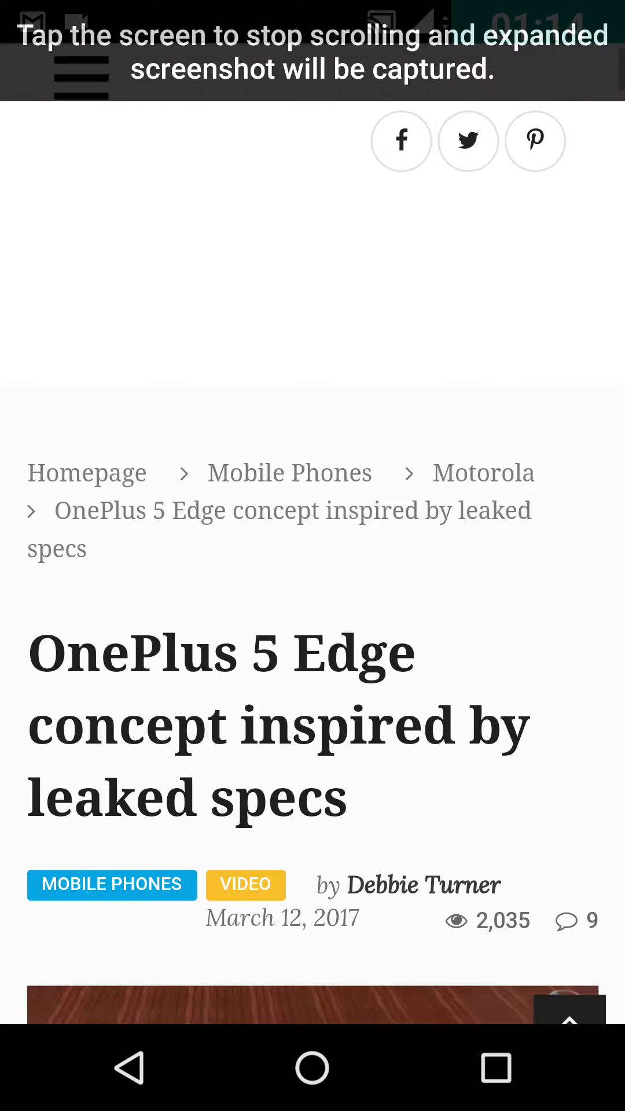
{"action": "scroll", "scroll_direction": "down", "scroll_amount": 3}
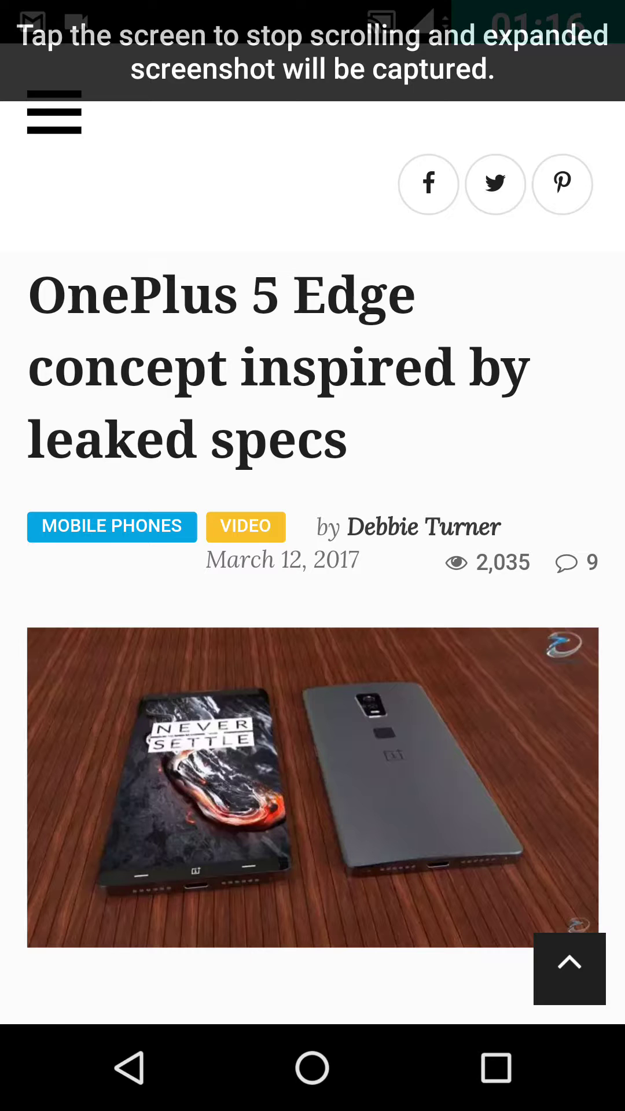
{"action": "scroll", "scroll_direction": "down", "scroll_amount": 3}
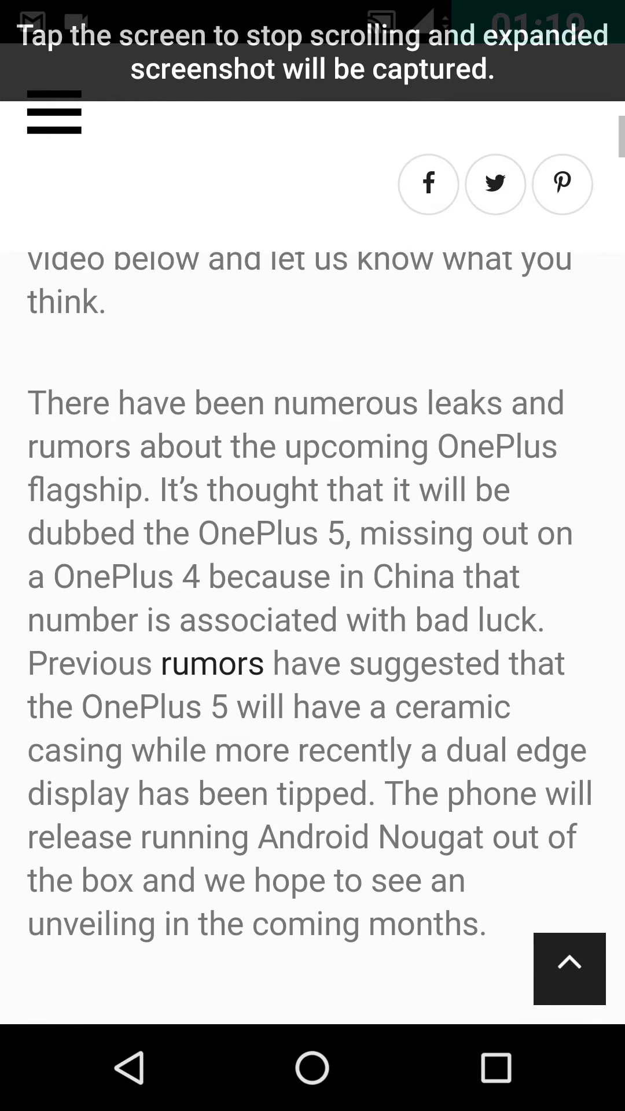
{"action": "scroll", "scroll_direction": "down", "scroll_amount": 3}
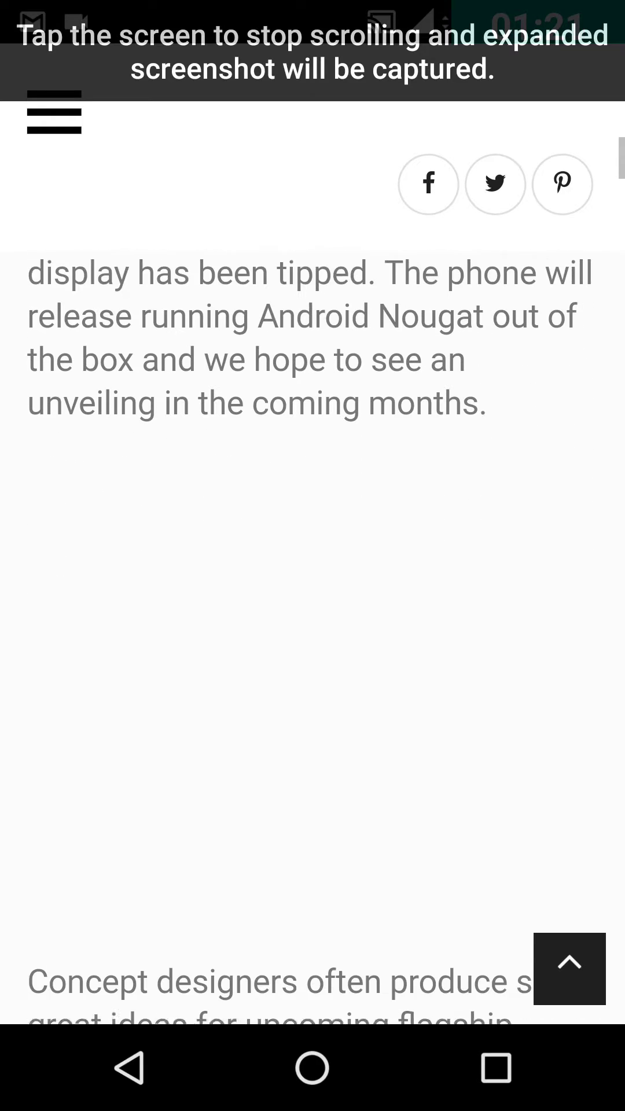
{"action": "left_click", "coordinate": [312, 567]}
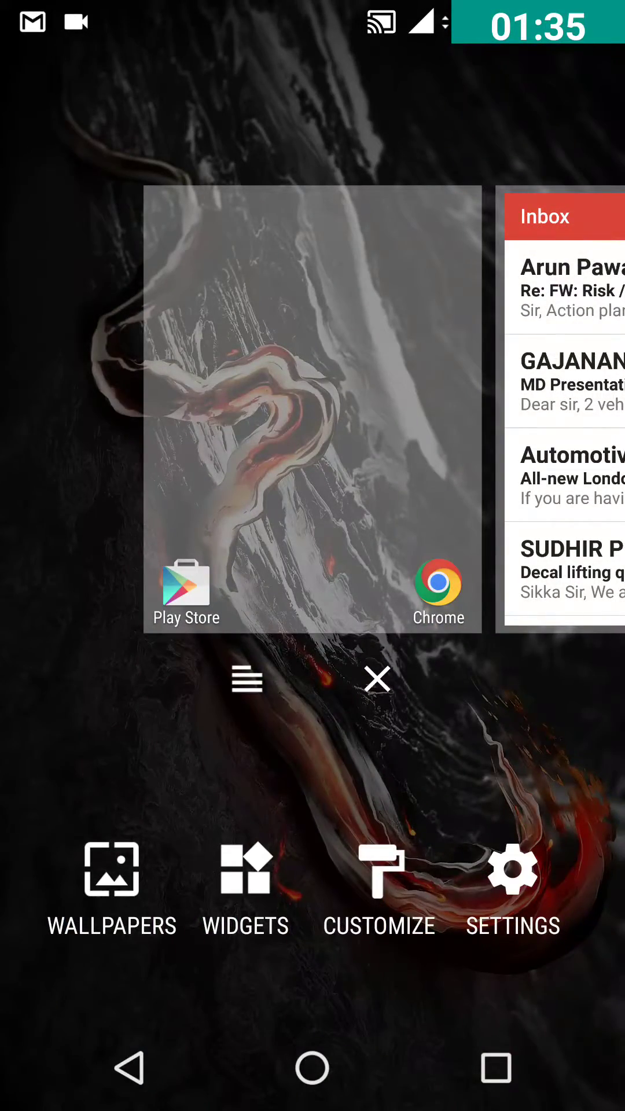
Step: Long-press the home screen for launcher options and choose Wallpapers
{"action": "left_click", "coordinate": [513, 868]}
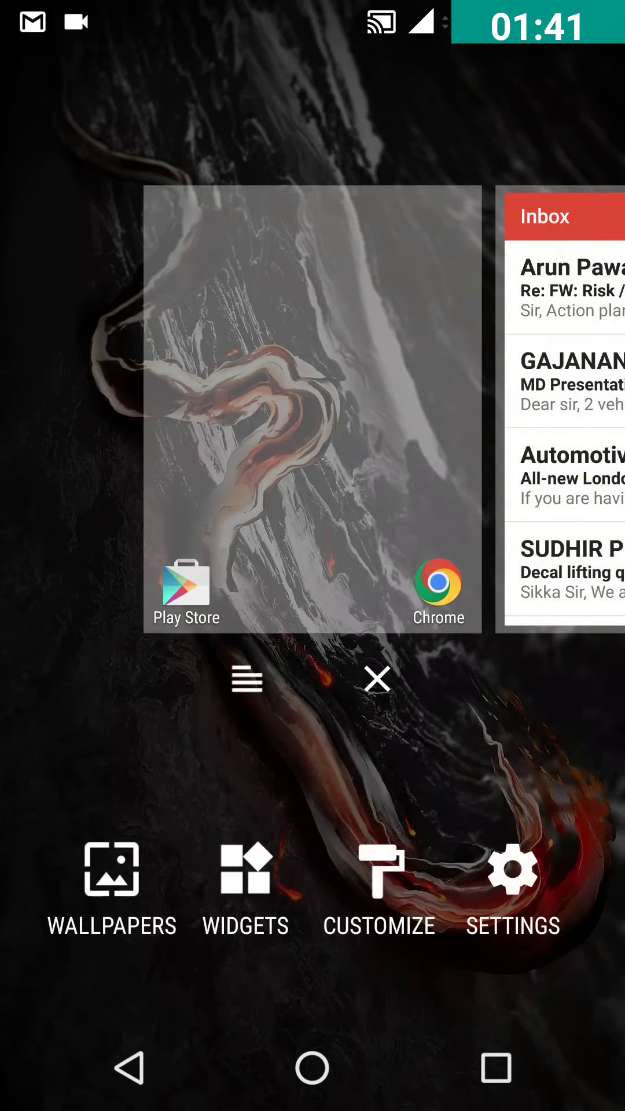
{"action": "left_click", "coordinate": [111, 905]}
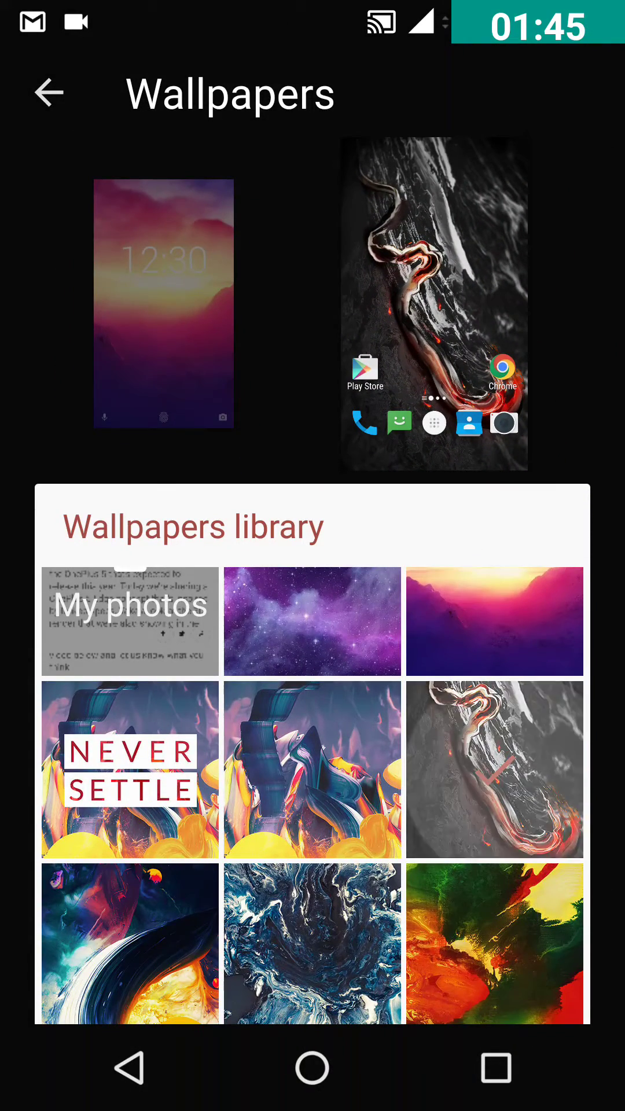
Step: Scroll through the Wallpapers library of Never Settle and abstract designs
{"action": "scroll", "scroll_direction": "down", "scroll_amount": 3}
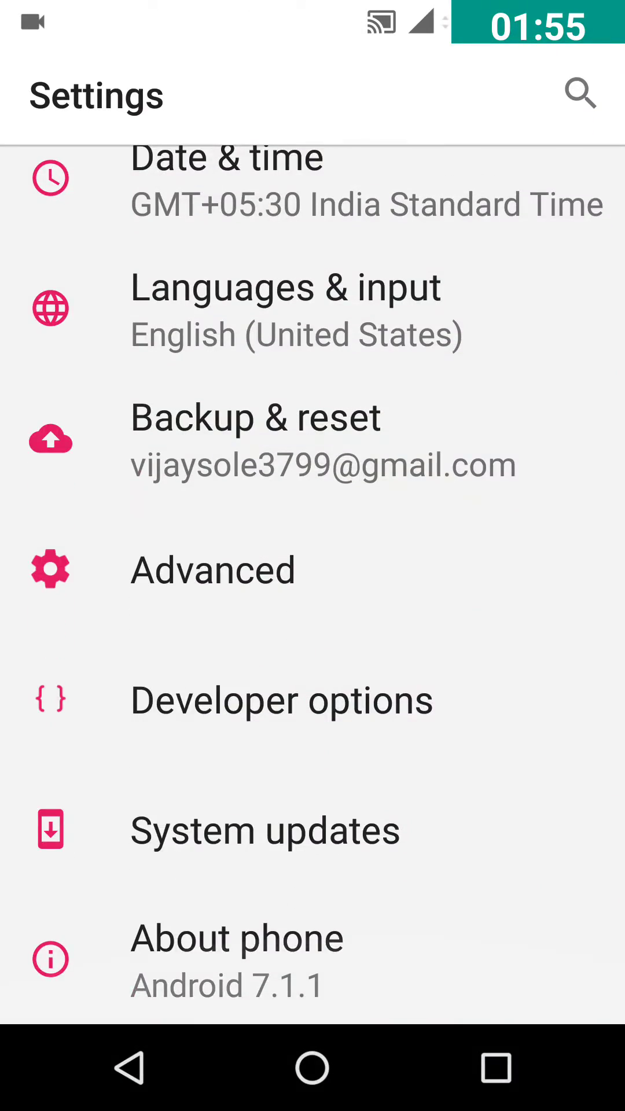
{"action": "scroll", "scroll_direction": "up", "scroll_amount": 3}
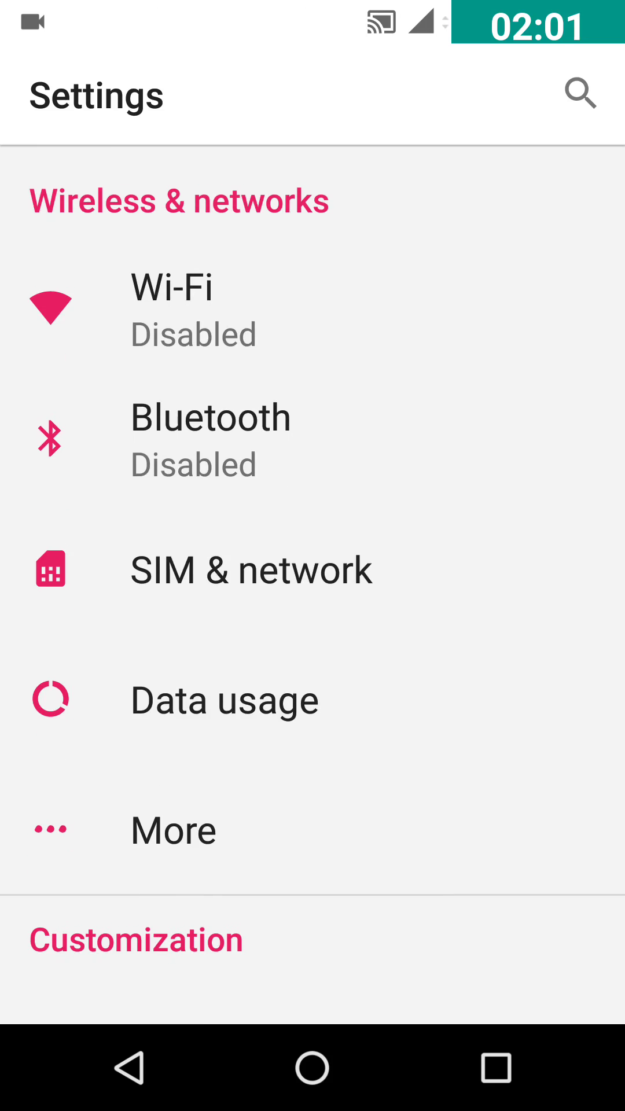
{"action": "scroll", "scroll_direction": "down", "scroll_amount": 3}
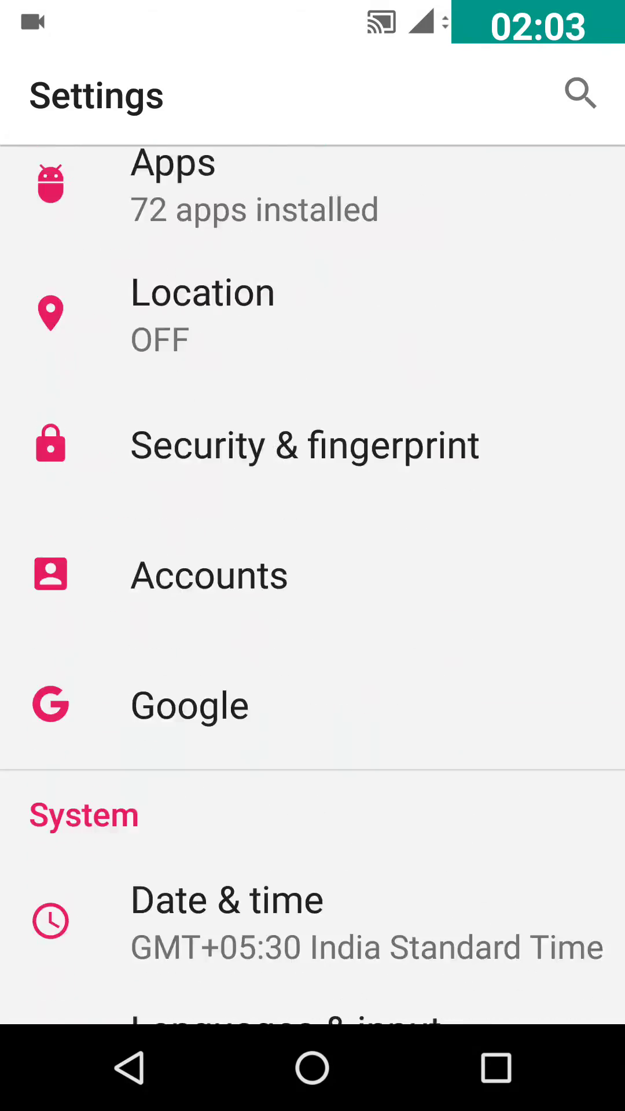